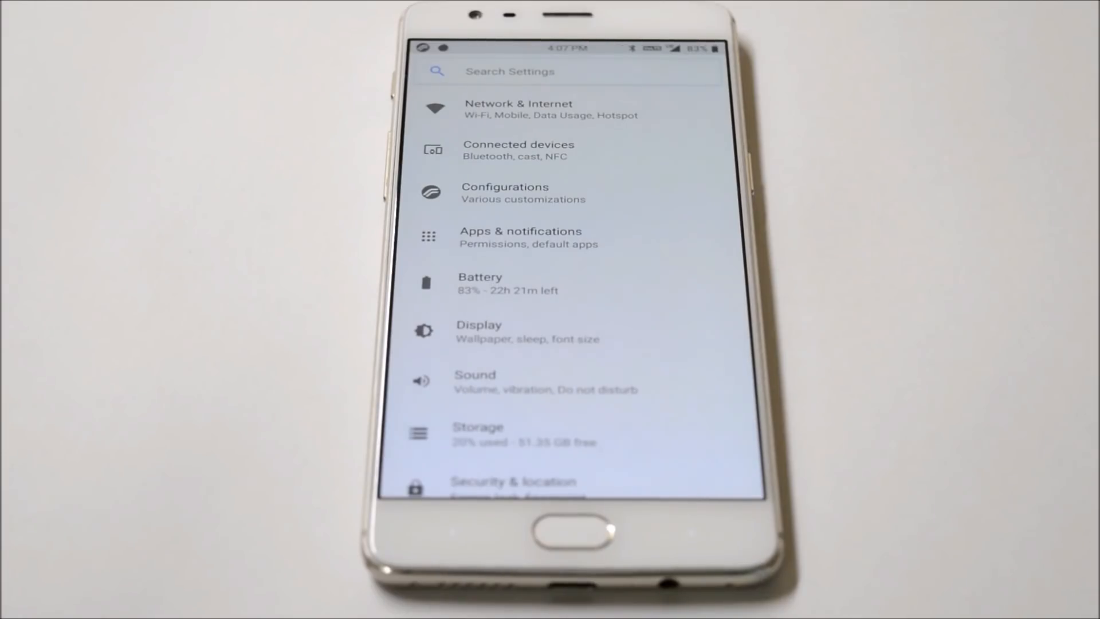
Open the Resurrection Remix Configurations menu from the main Settings list.
left_click(505, 192)
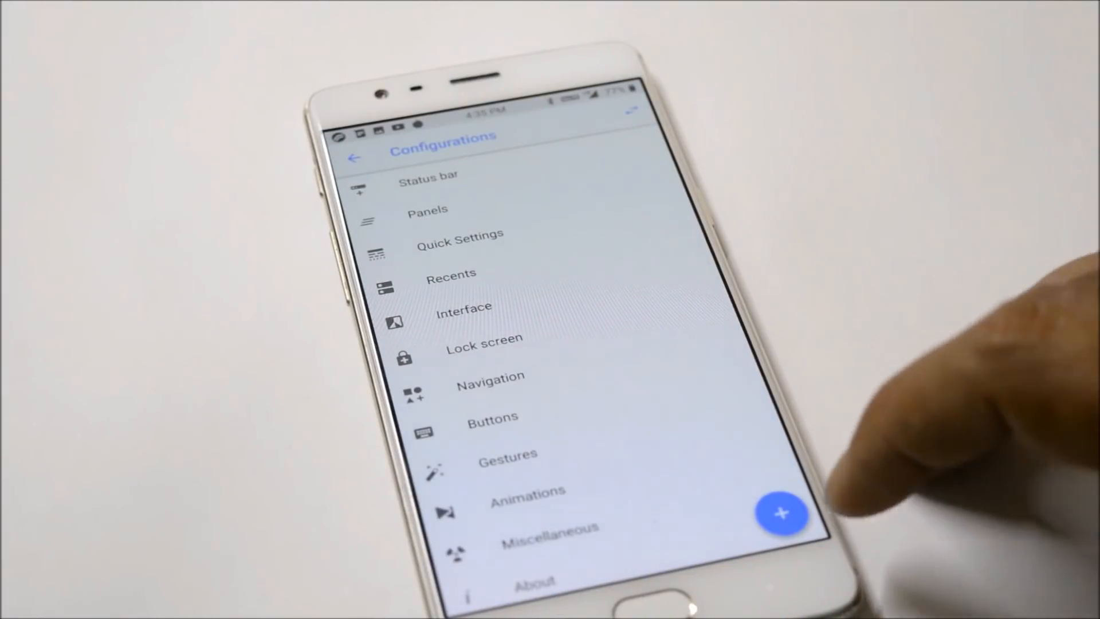
Open the Status bar page with ticker, battery, logo and system icon options.
left_click(780, 513)
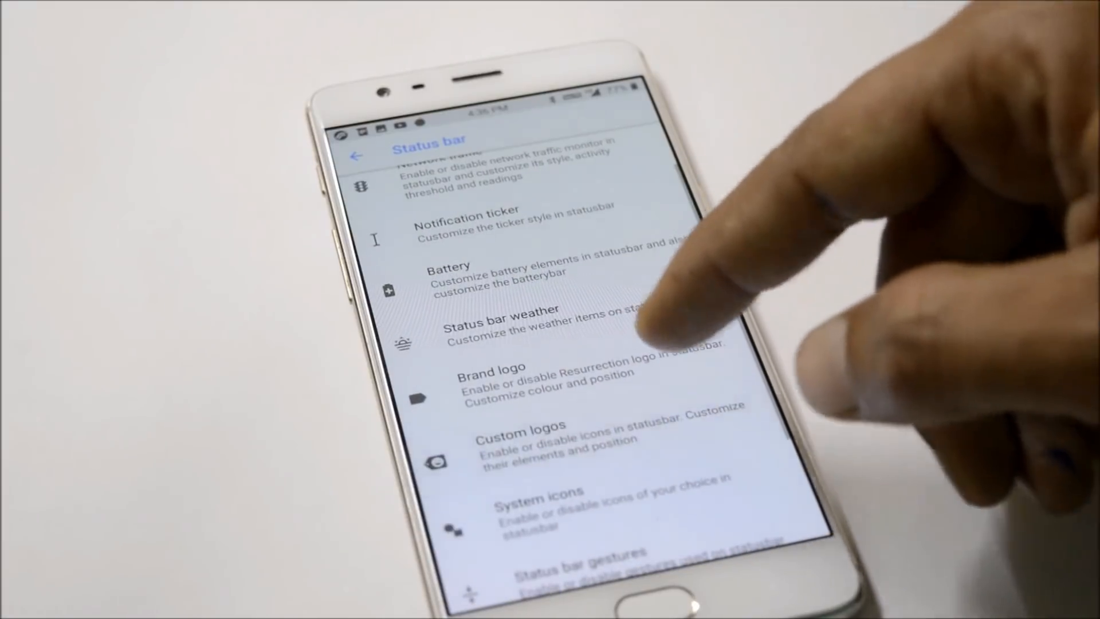
View the Power menu dim and opacity tweaks under Panels, then open Recents.
left_click(488, 381)
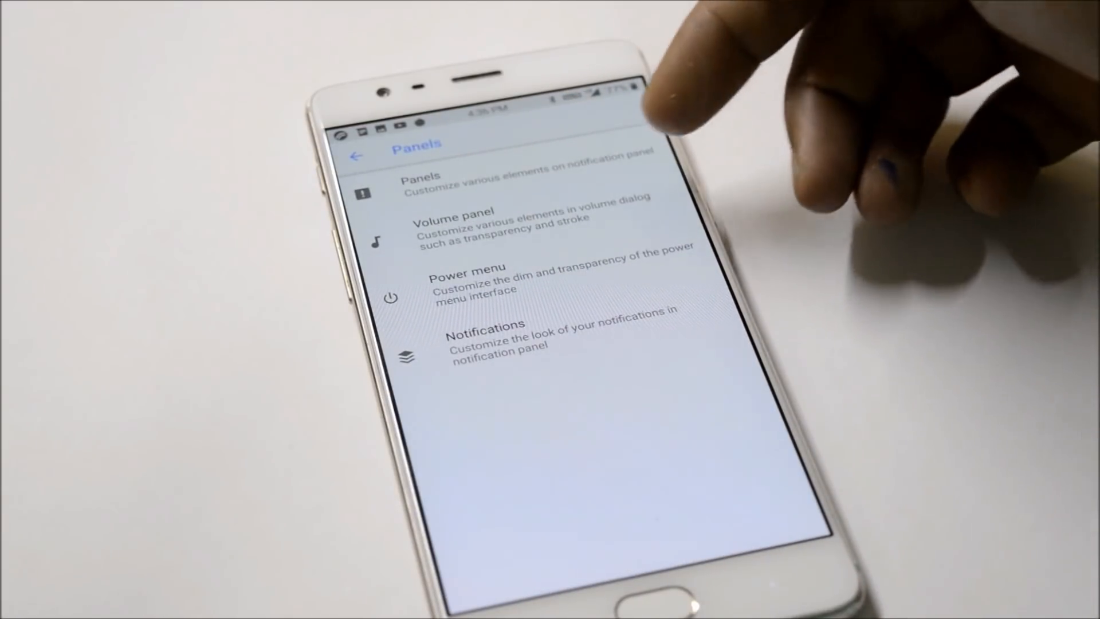
left_click(465, 281)
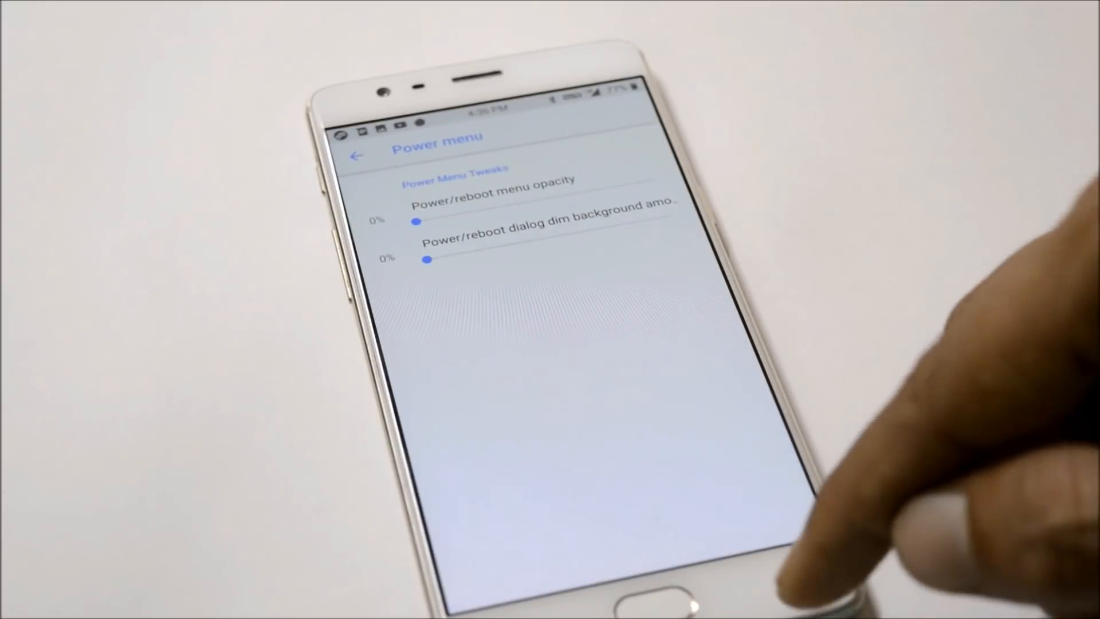
left_click(358, 153)
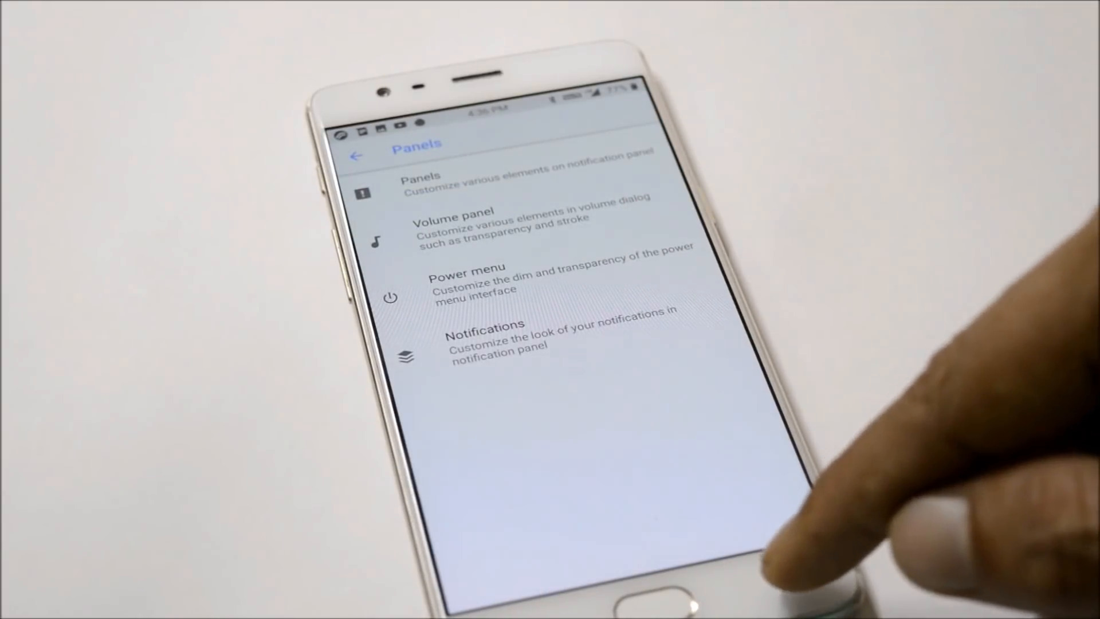
left_click(359, 153)
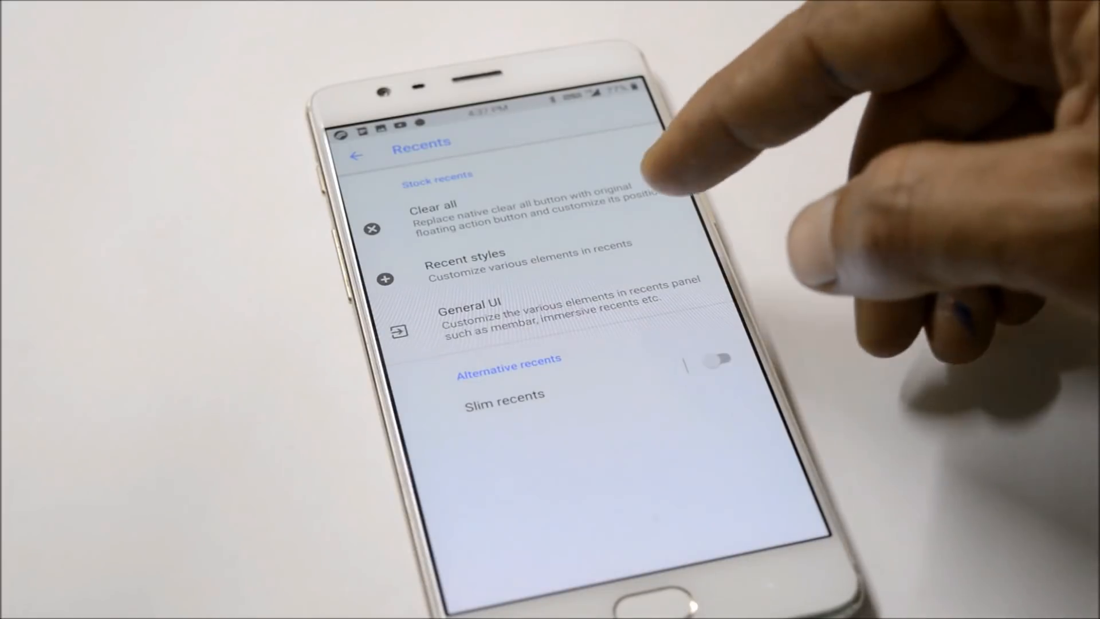
Preview the Recent styles options, then open the Lock screen configuration page.
left_click(463, 262)
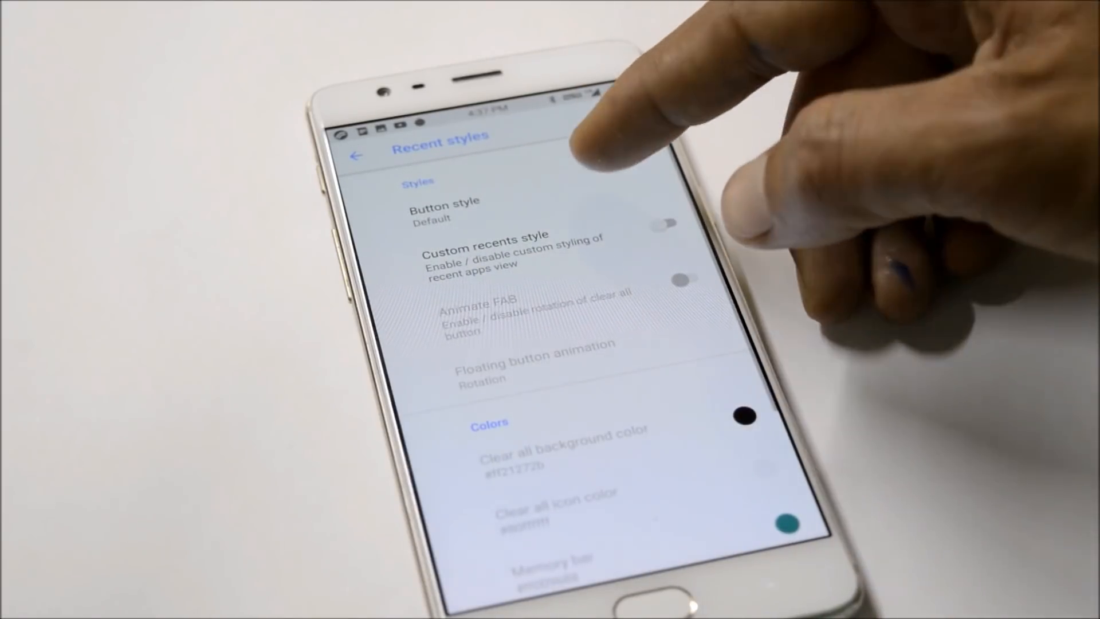
left_click(358, 155)
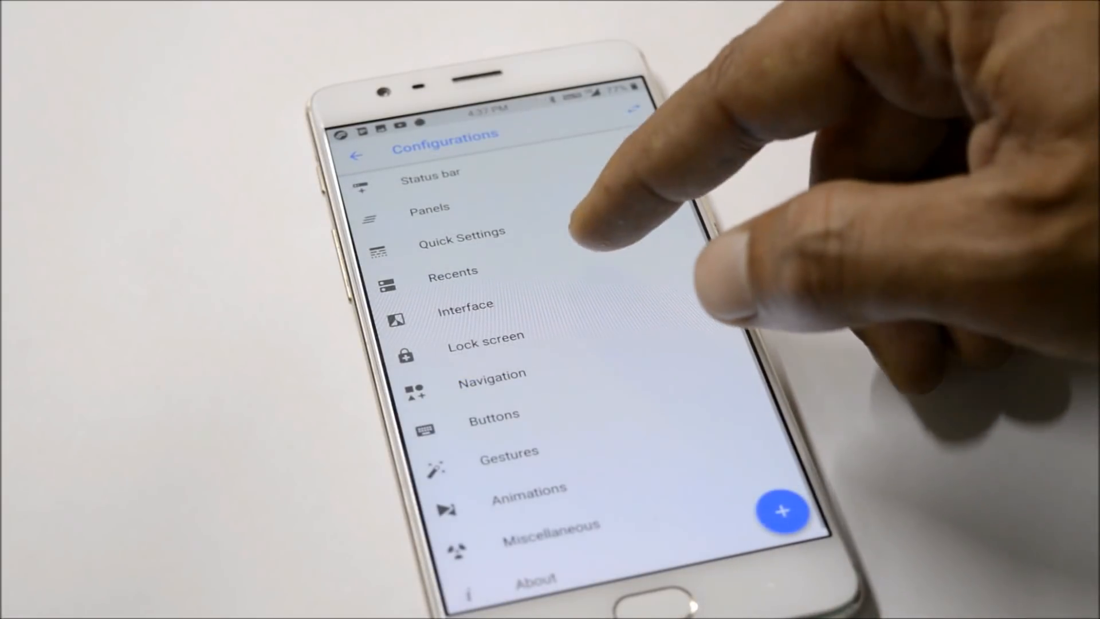
left_click(462, 311)
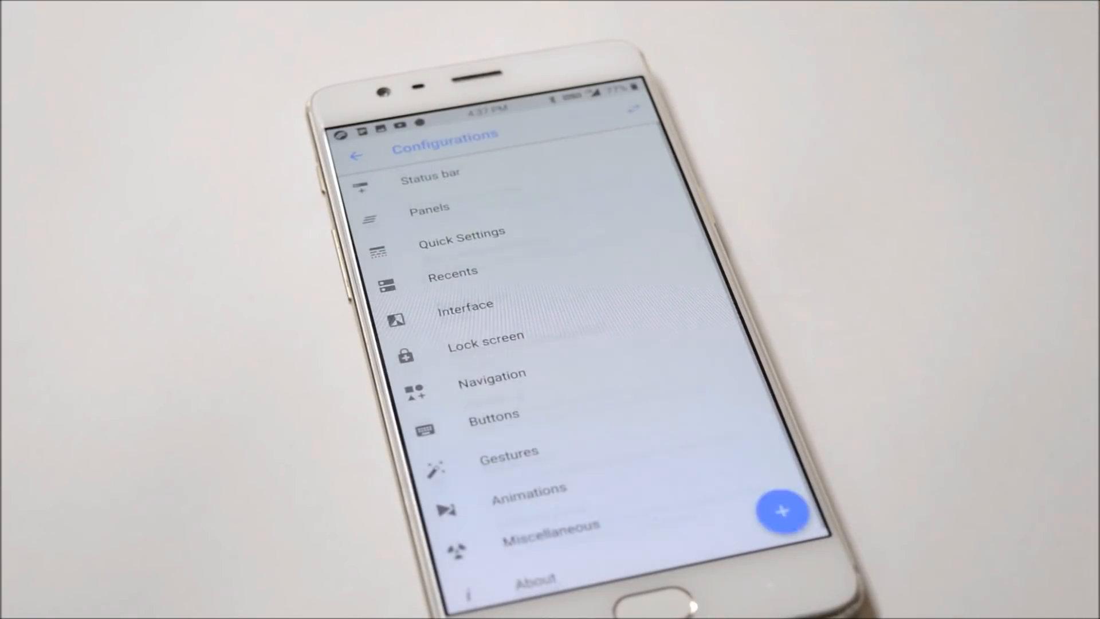
left_click(486, 342)
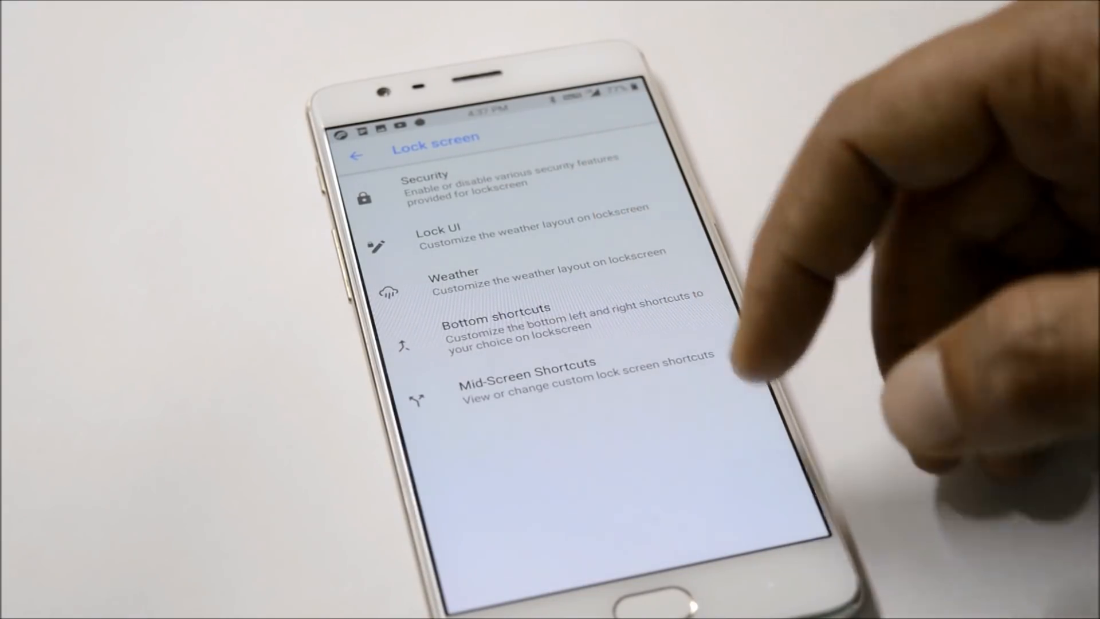
Turn on Allow navigation bar under Navigation, then open the Miscellaneous page.
left_click(358, 151)
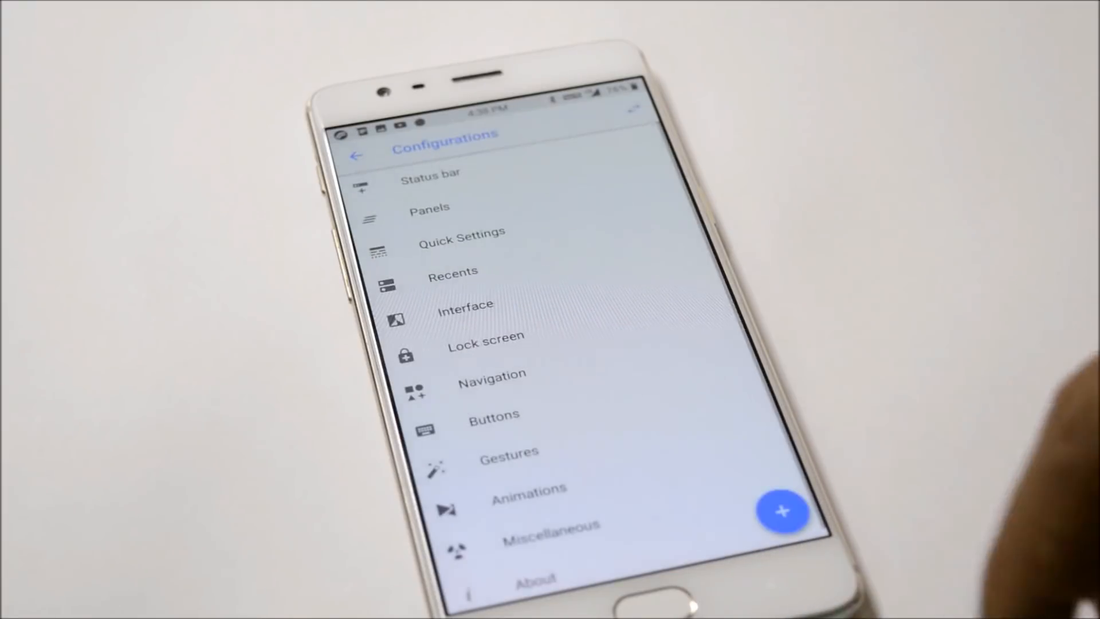
left_click(488, 374)
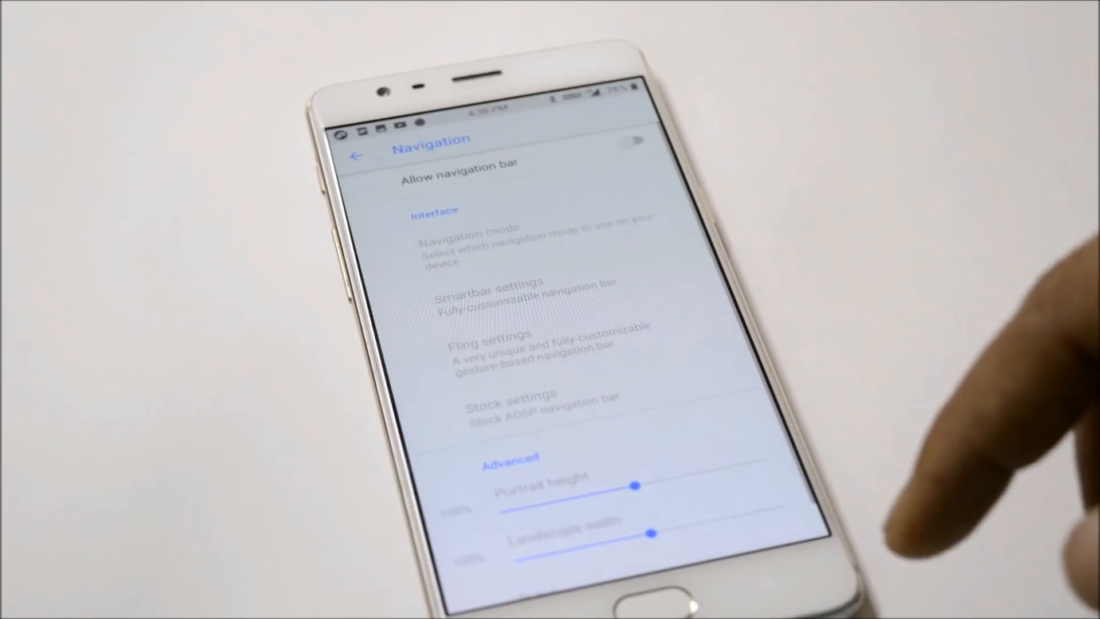
left_click(637, 143)
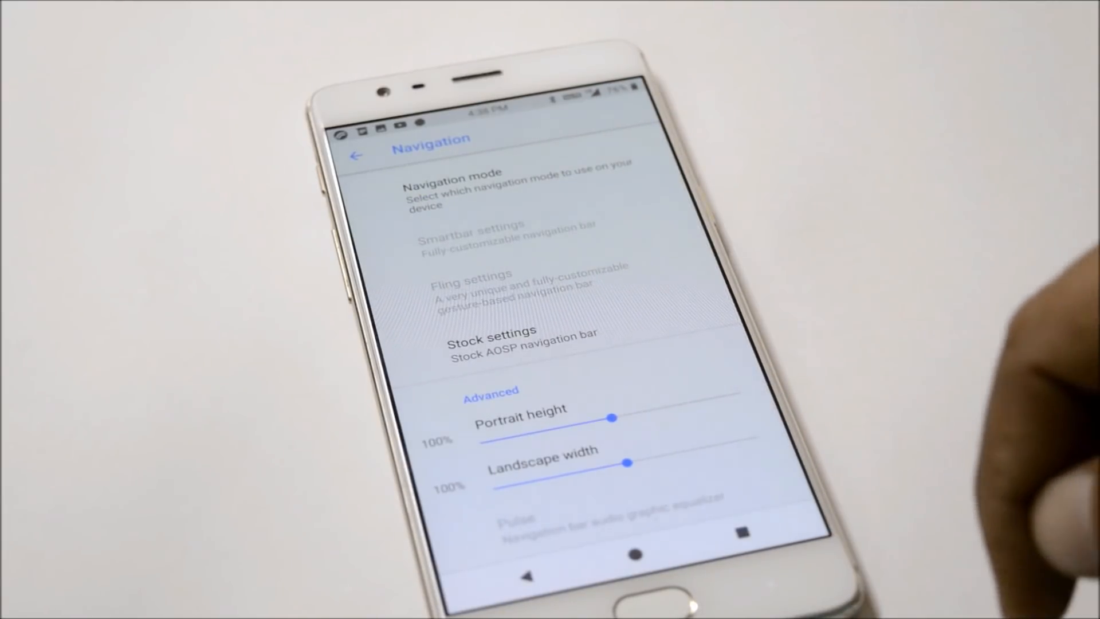
left_click(359, 153)
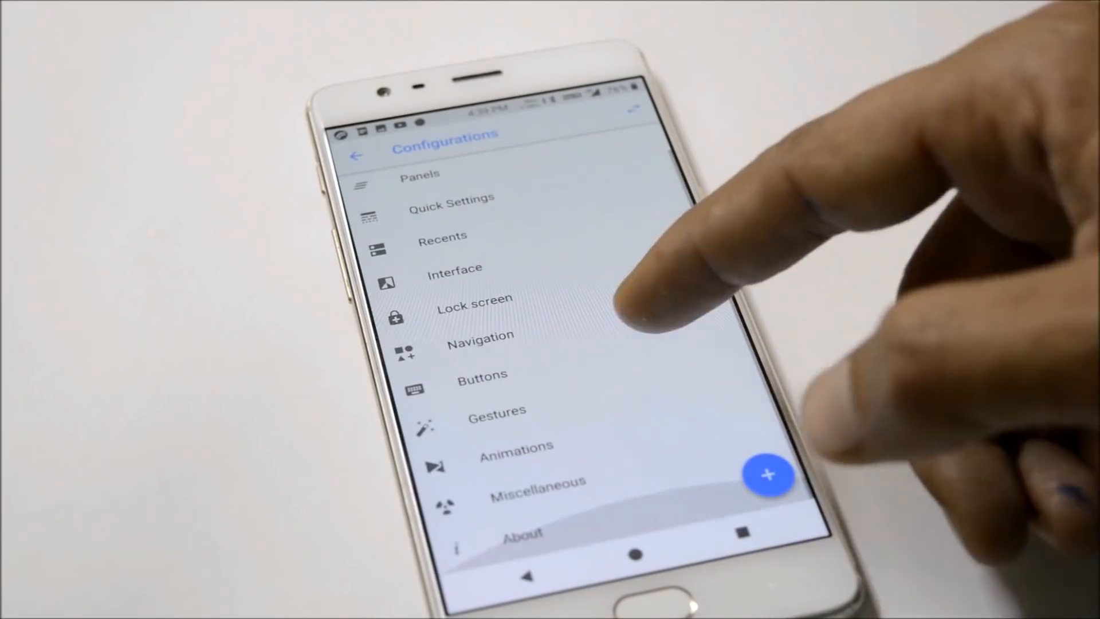
left_click(538, 483)
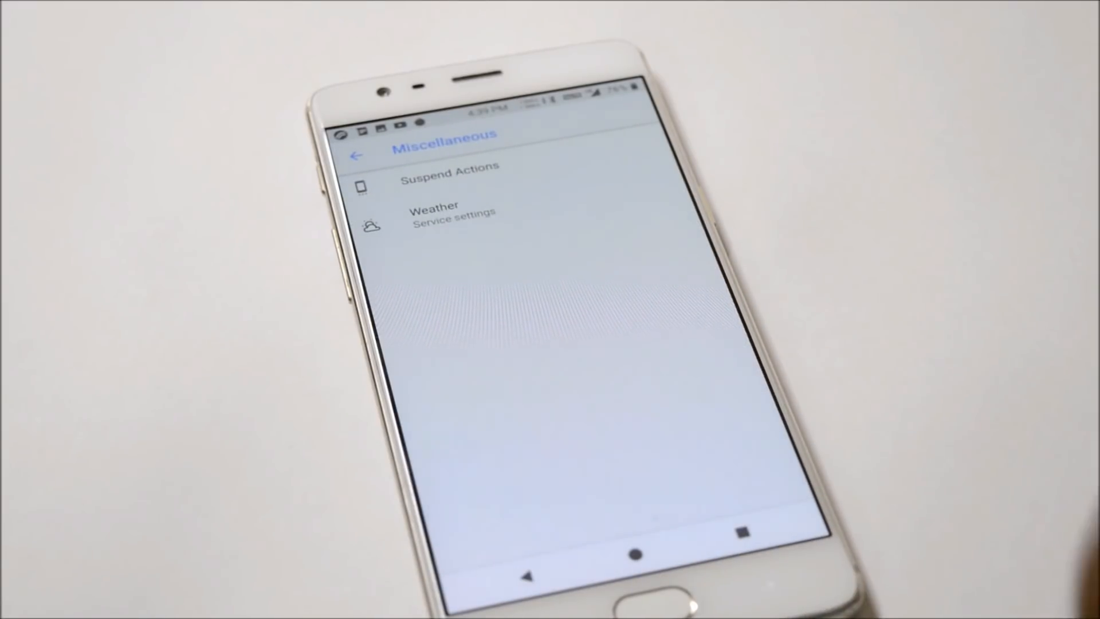